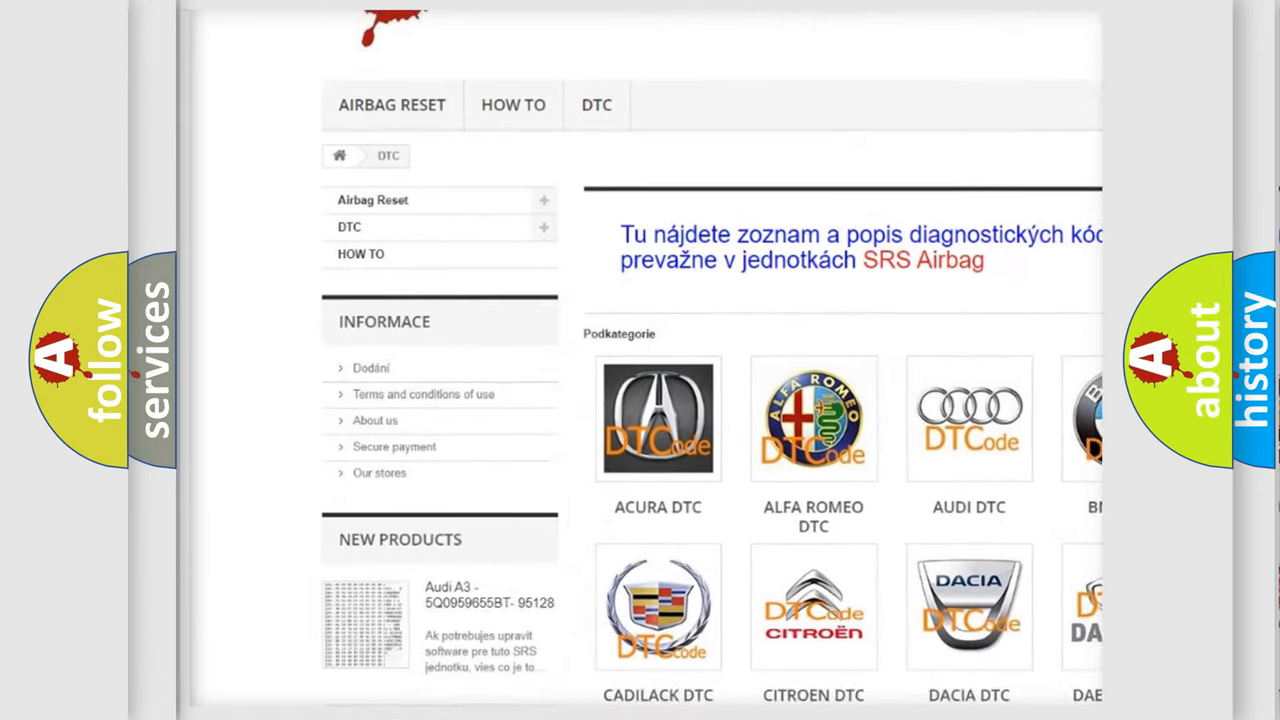
pyautogui.scroll(-3)
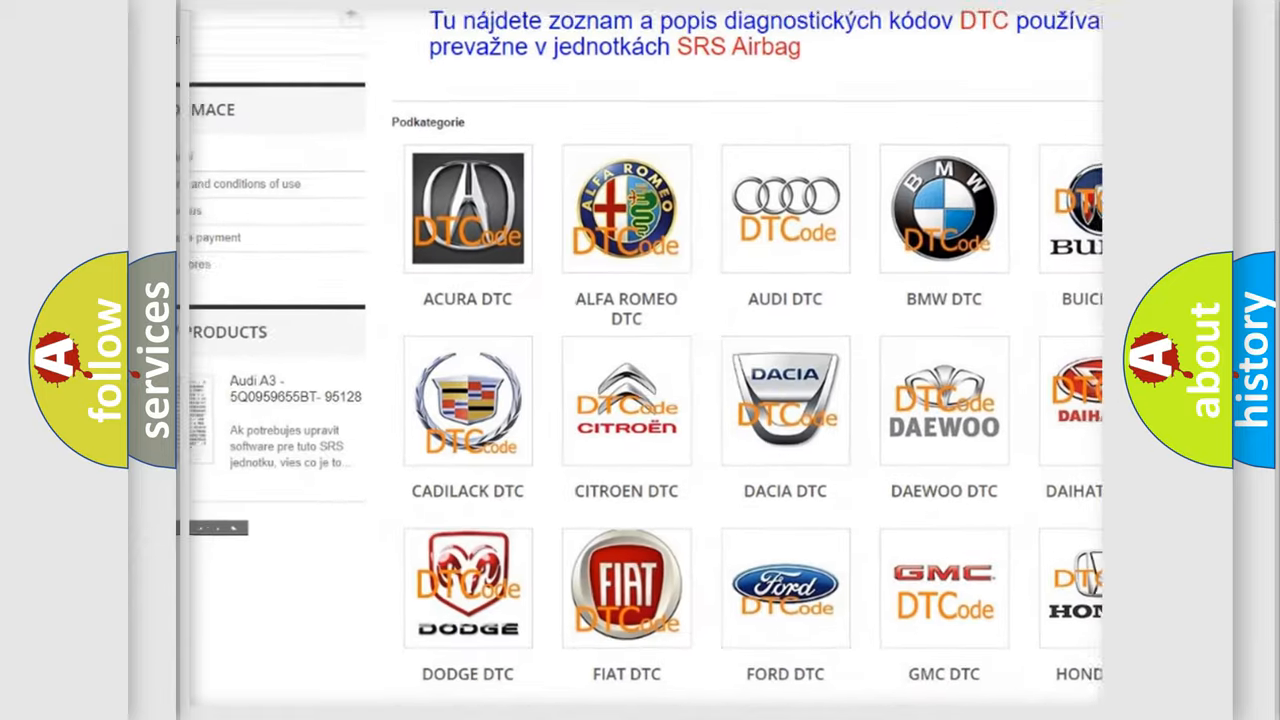